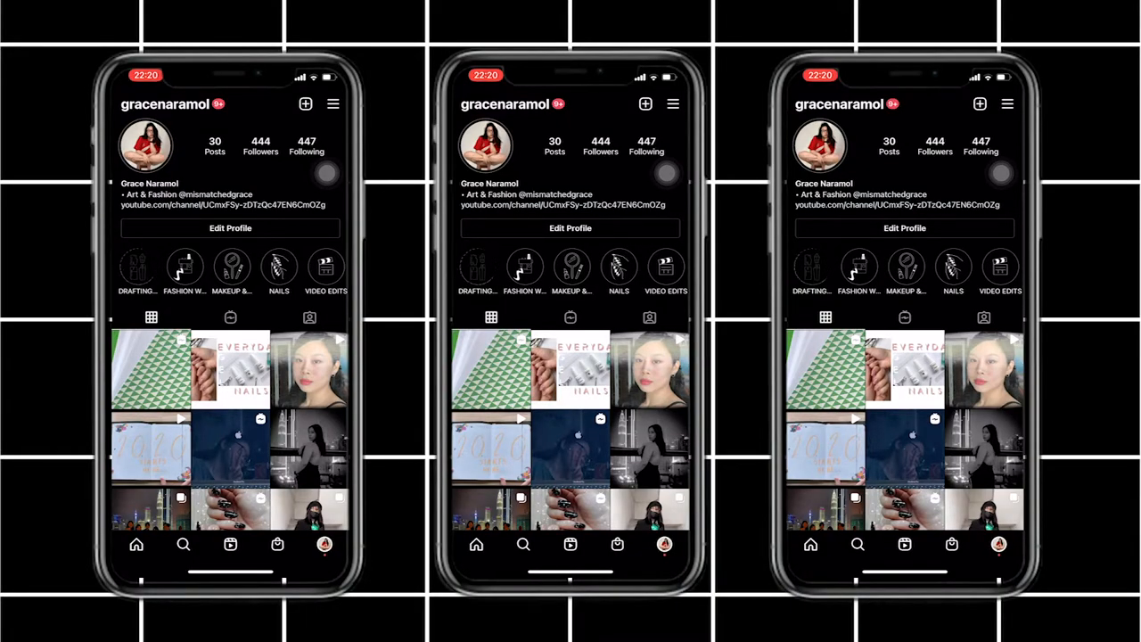
# View the first story of the 'DRAFTING BLOCKS' highlight from the profile page.
pyautogui.click(135, 266)
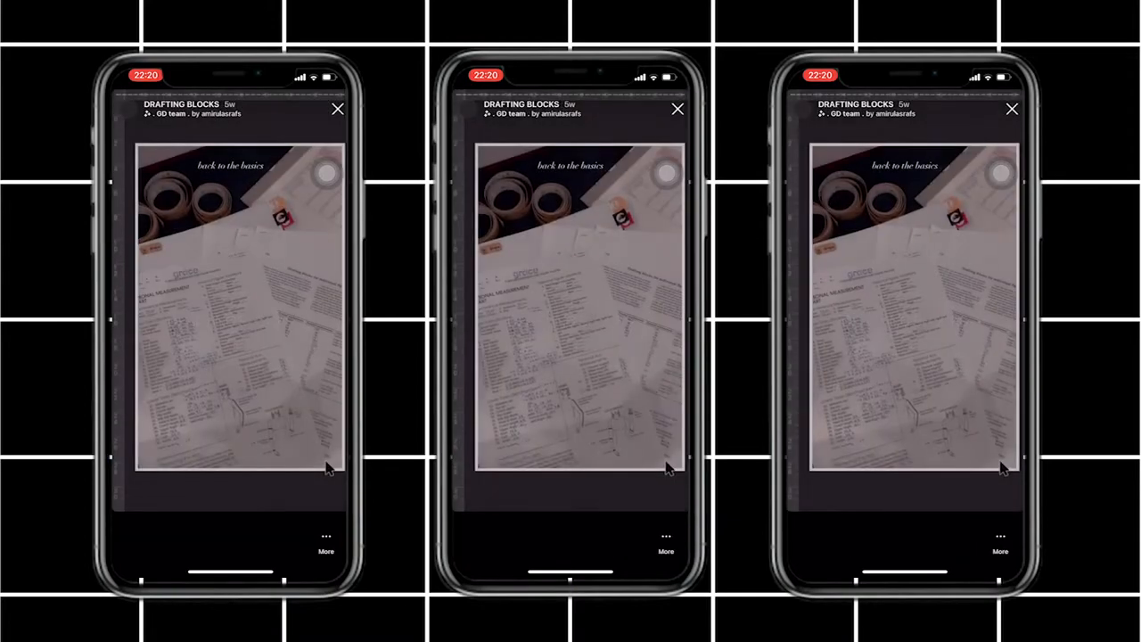